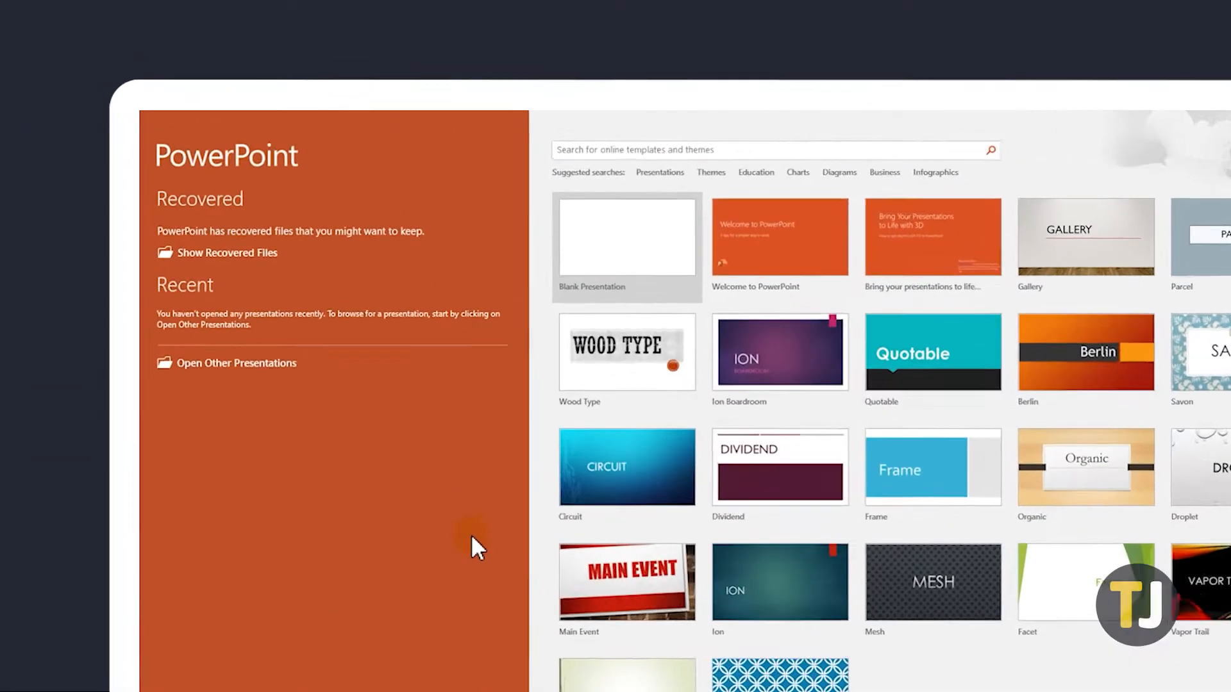
Show the recovered files list beside the new blank presentation
click(626, 237)
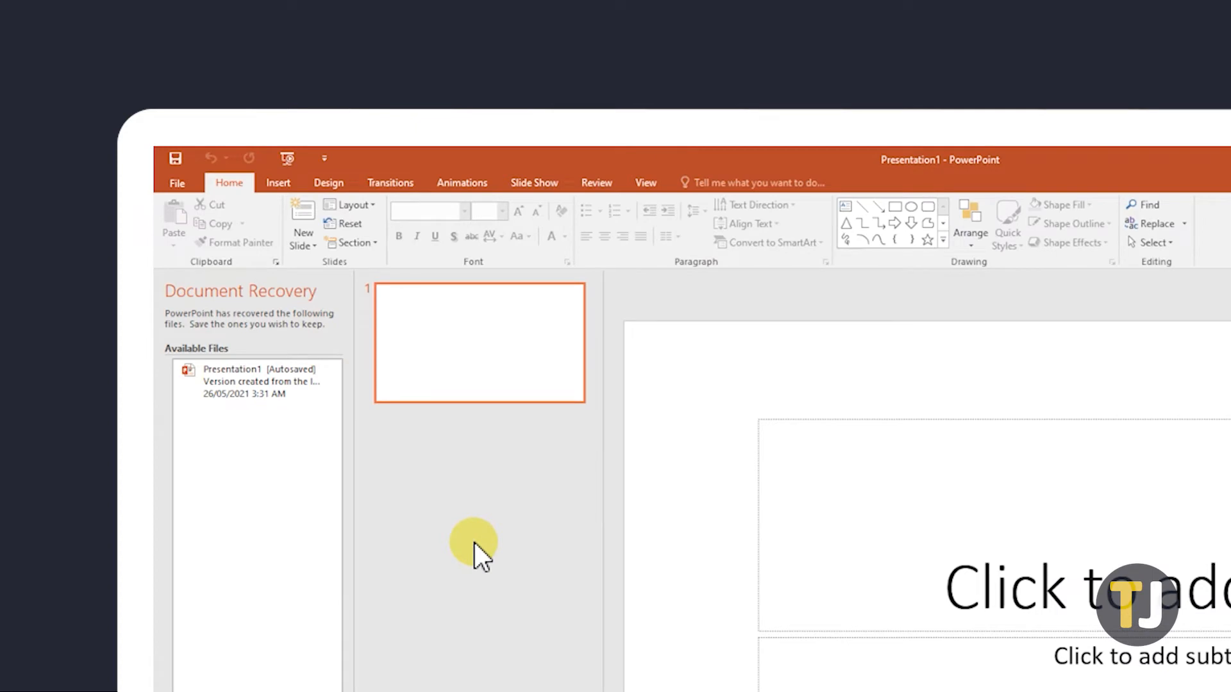
mouse_move(282, 400)
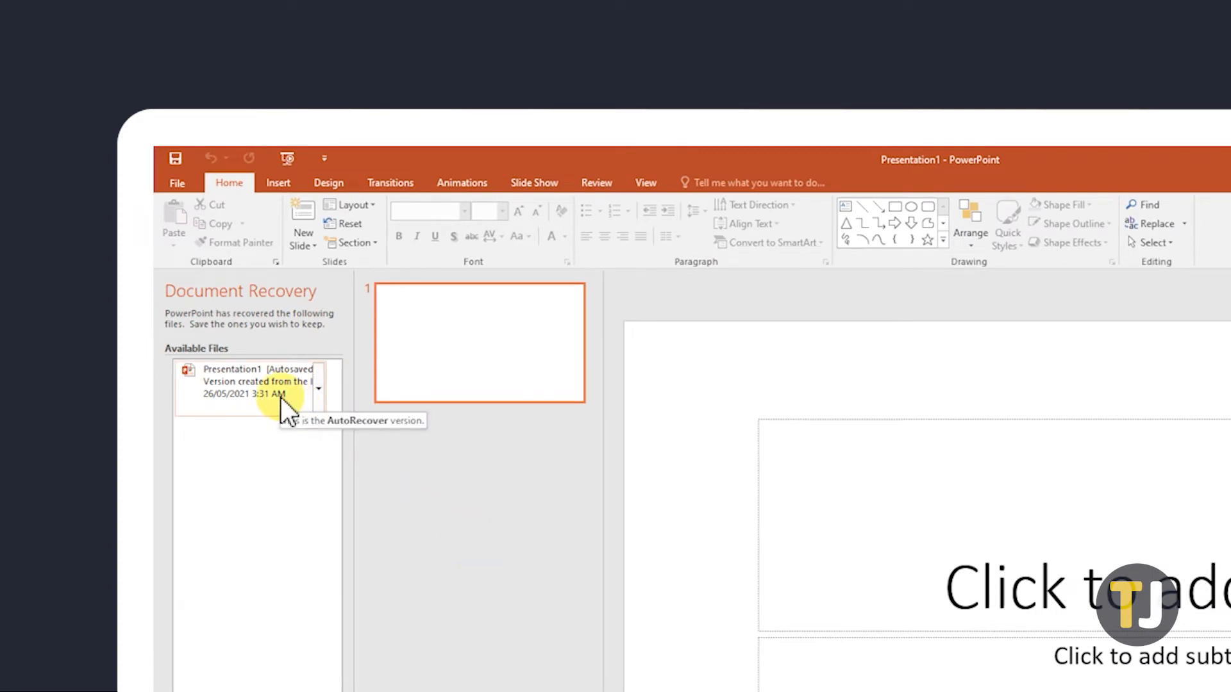
Open the autosaved version and save it on this PC as TEST PRESENTATION.pptm
click(259, 382)
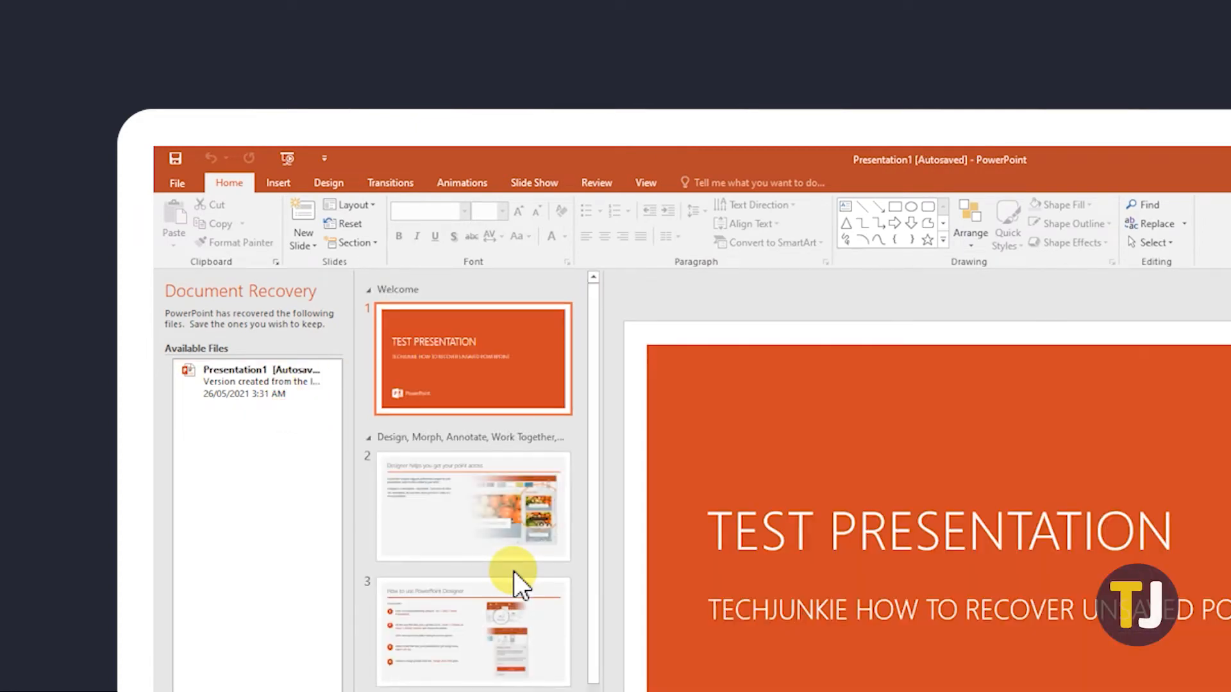
click(176, 182)
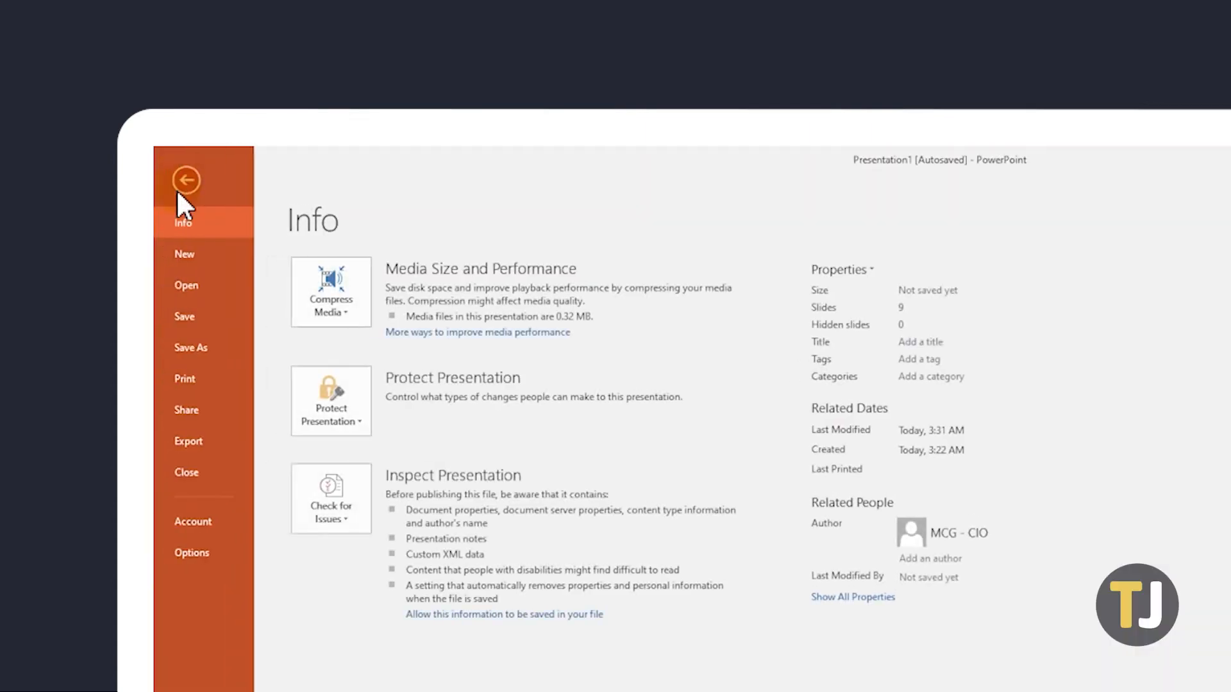
click(190, 348)
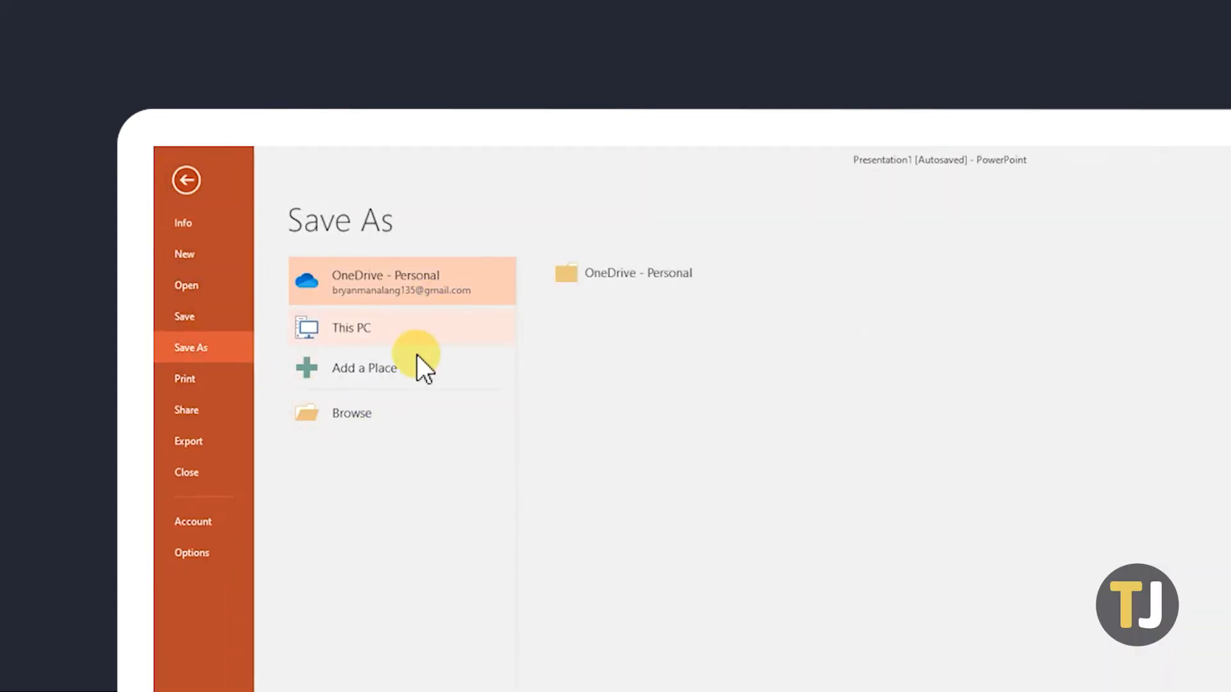
click(183, 254)
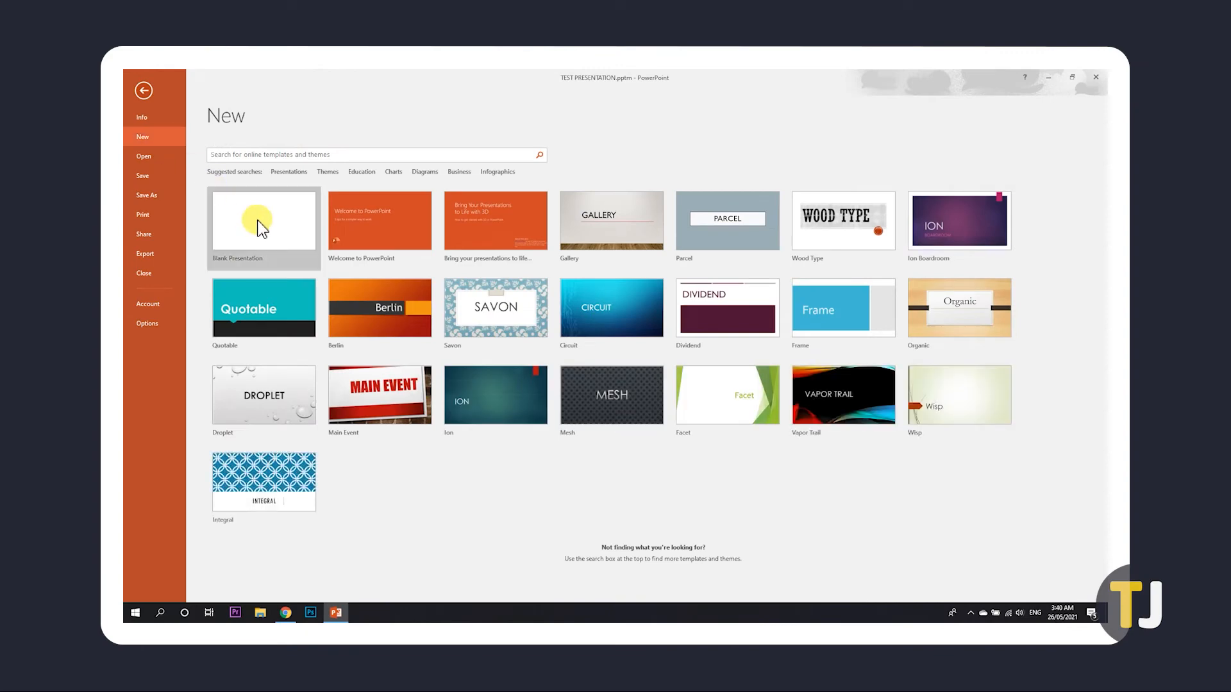
Start a blank presentation and go to the File menu's recent presentations
click(263, 222)
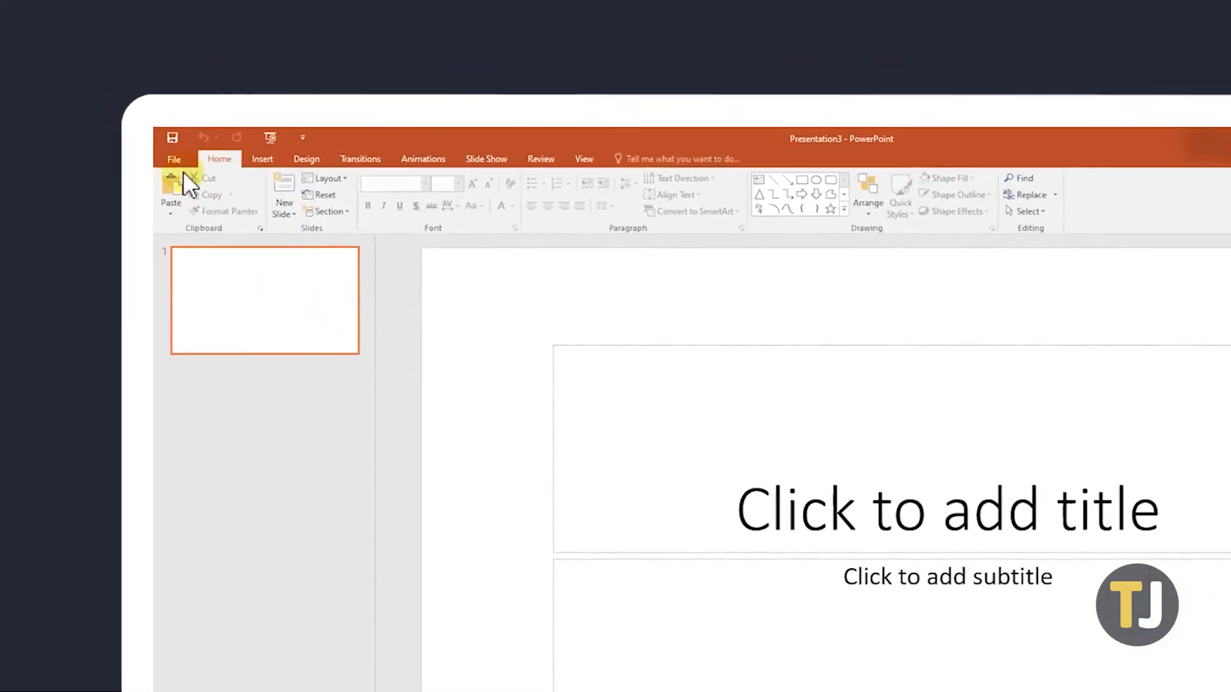
click(174, 159)
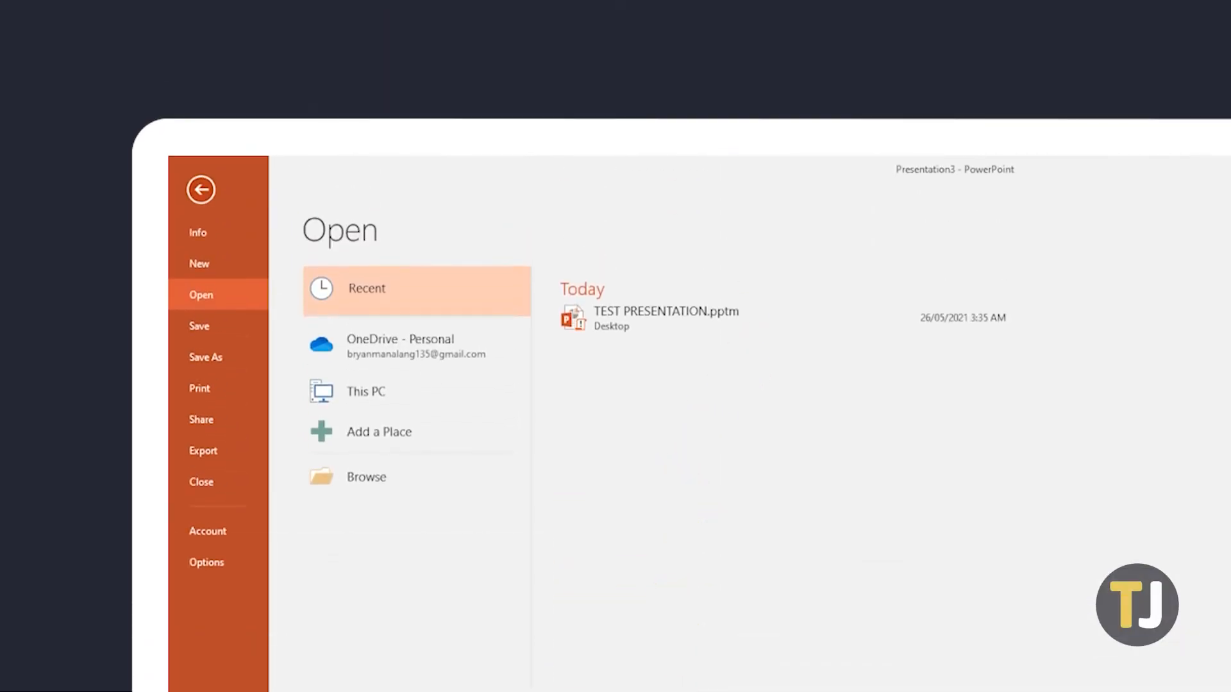
From Info > Manage Presentation, browse the unsaved presentations folder holding Recovered_TEST PRESENTATION.pptm
click(197, 232)
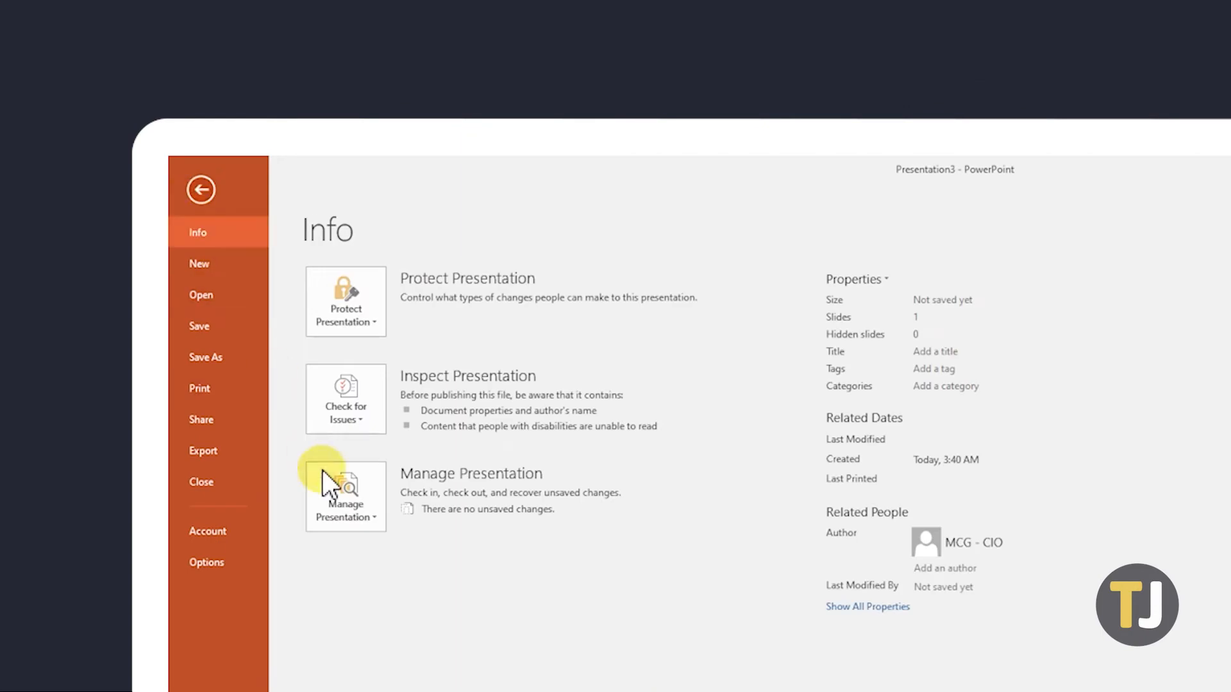
click(344, 495)
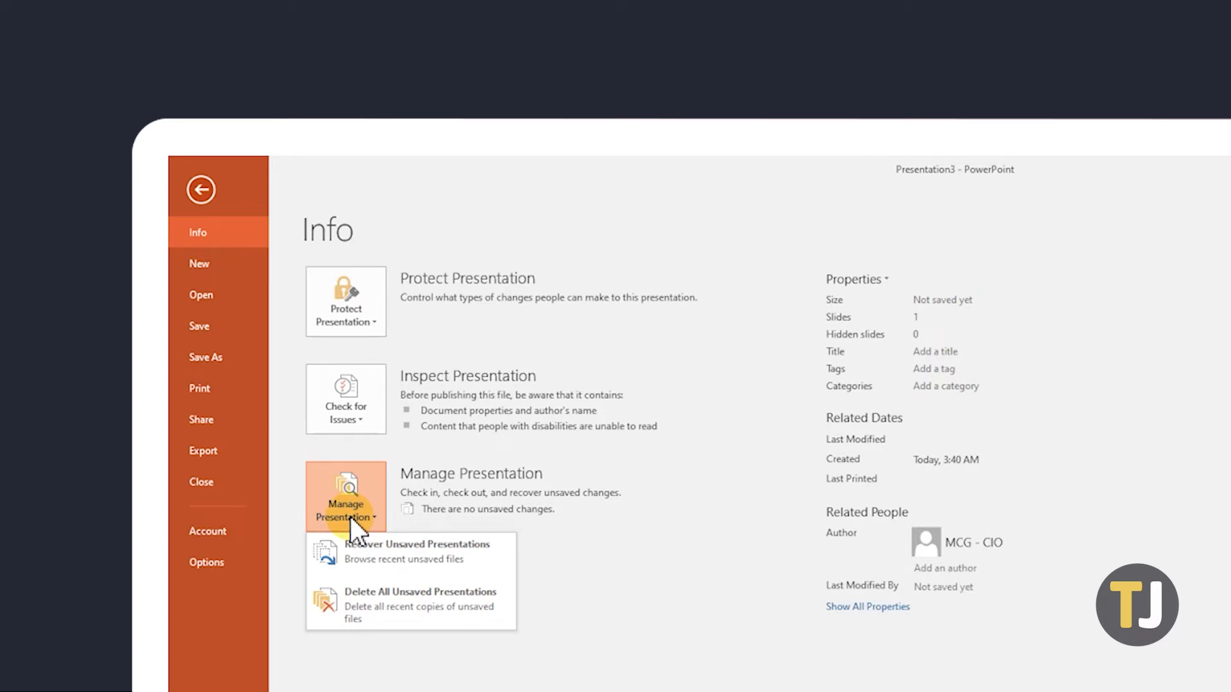
click(200, 190)
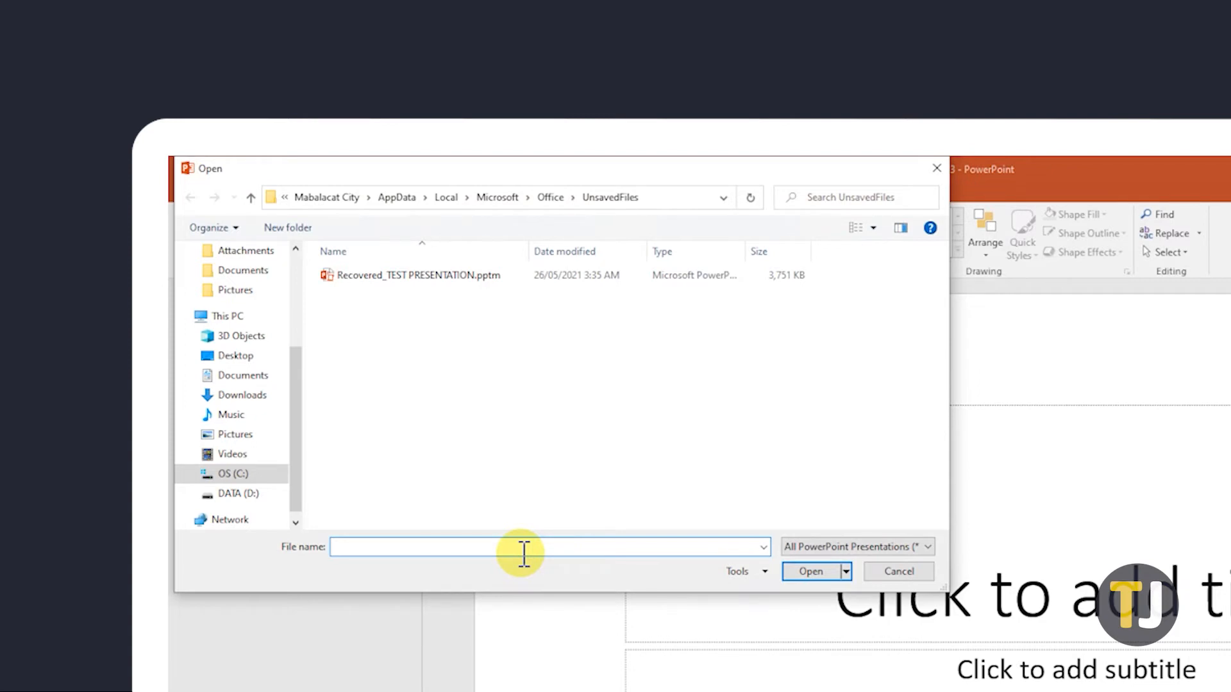
Open Recovered_TEST PRESENTATION.pptm from the unsaved-files folder
click(412, 275)
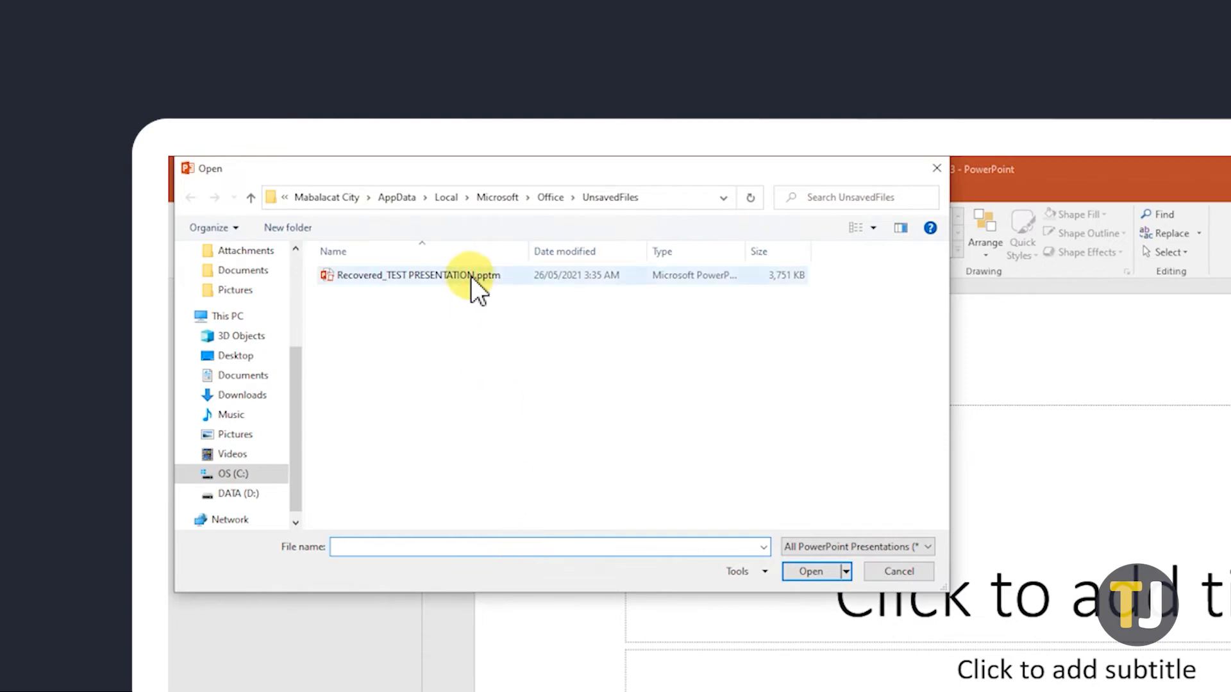
click(412, 274)
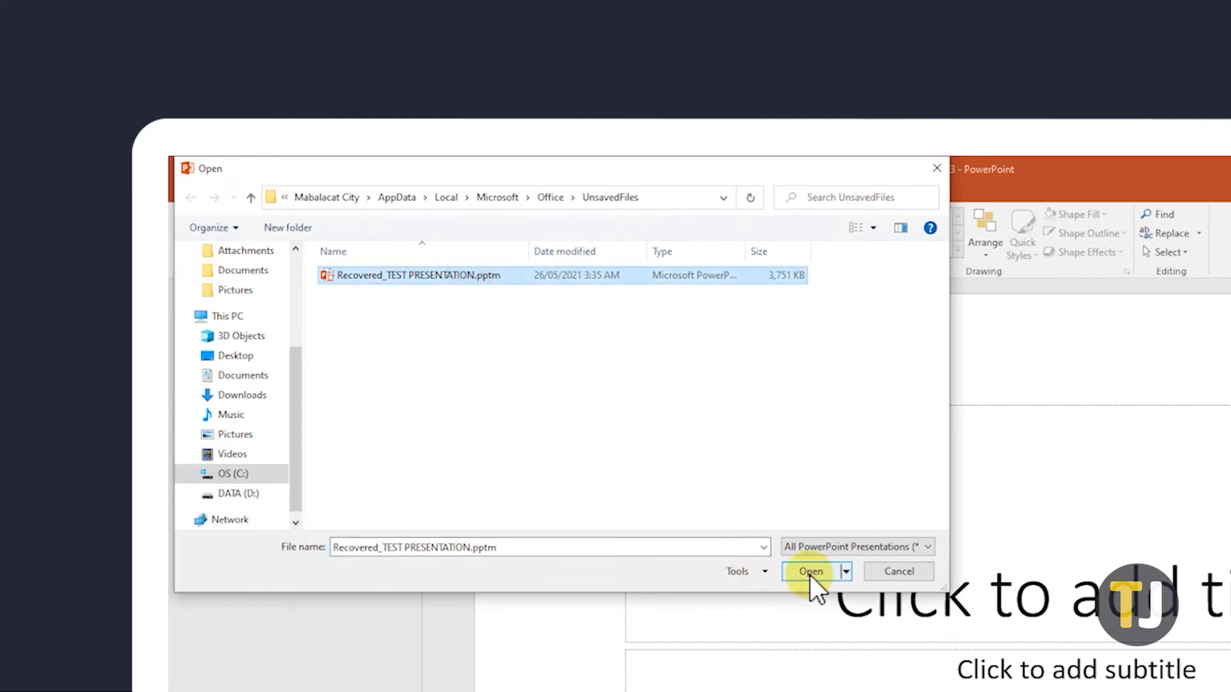
click(811, 572)
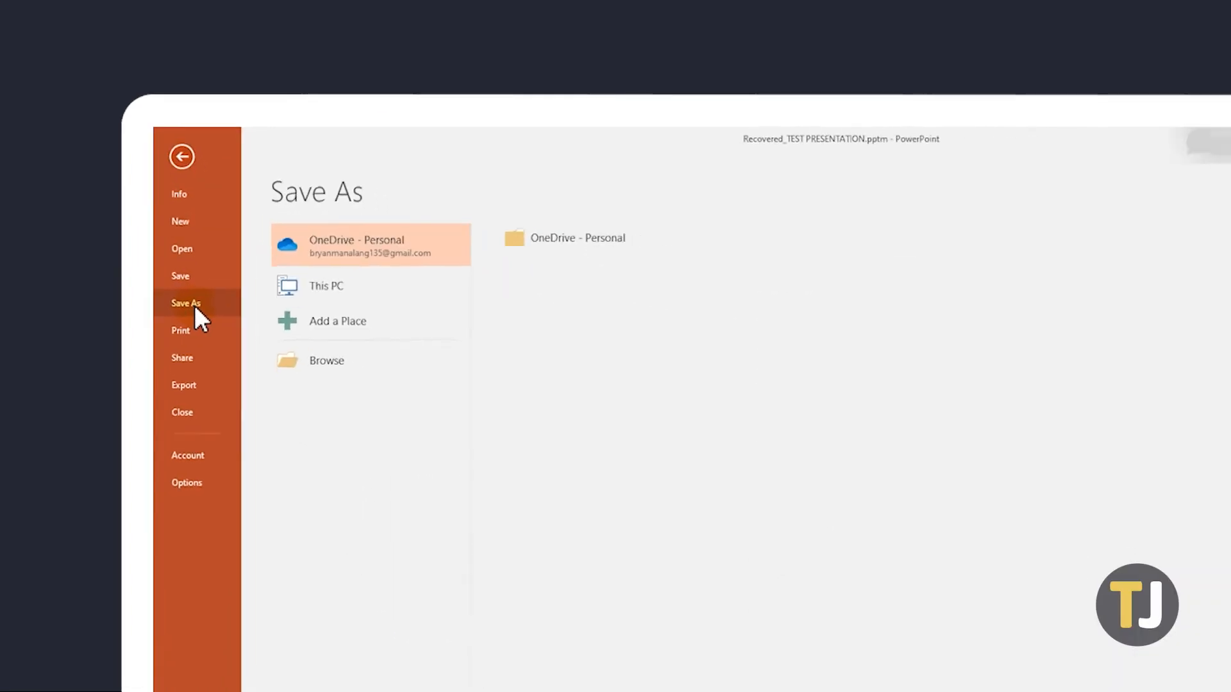
Save Recovered_TEST PRESENTATION.pptm to the Desktop as a macro-enabled presentation
click(326, 284)
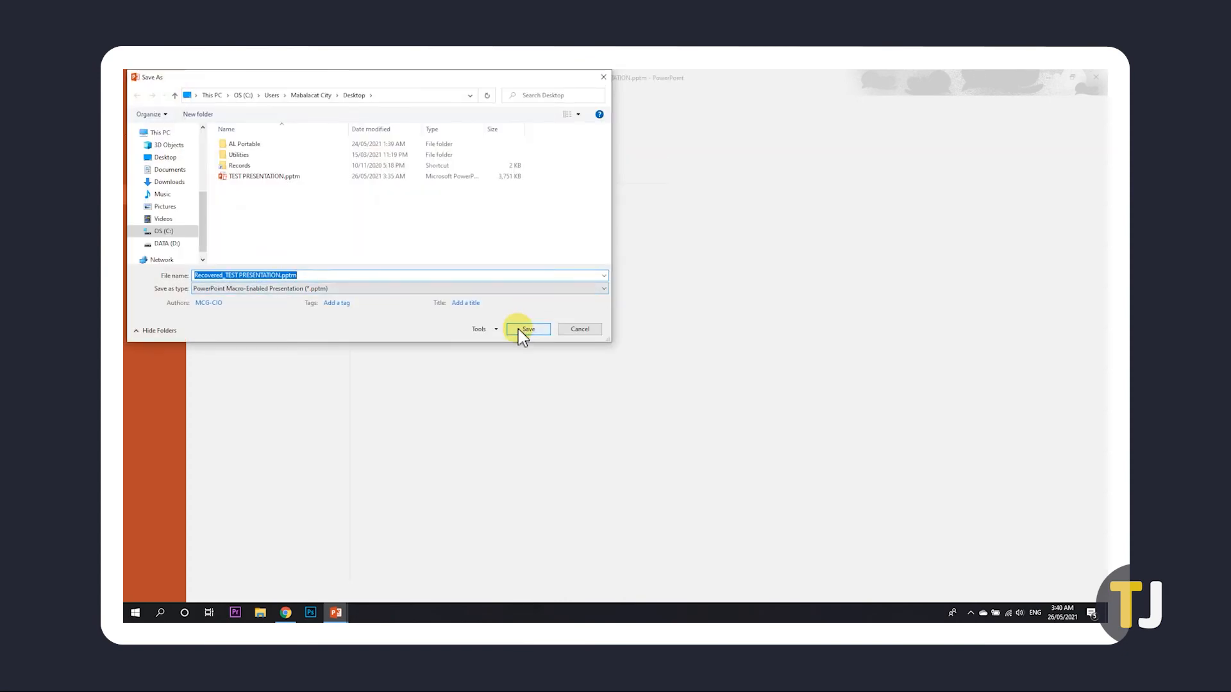
click(528, 329)
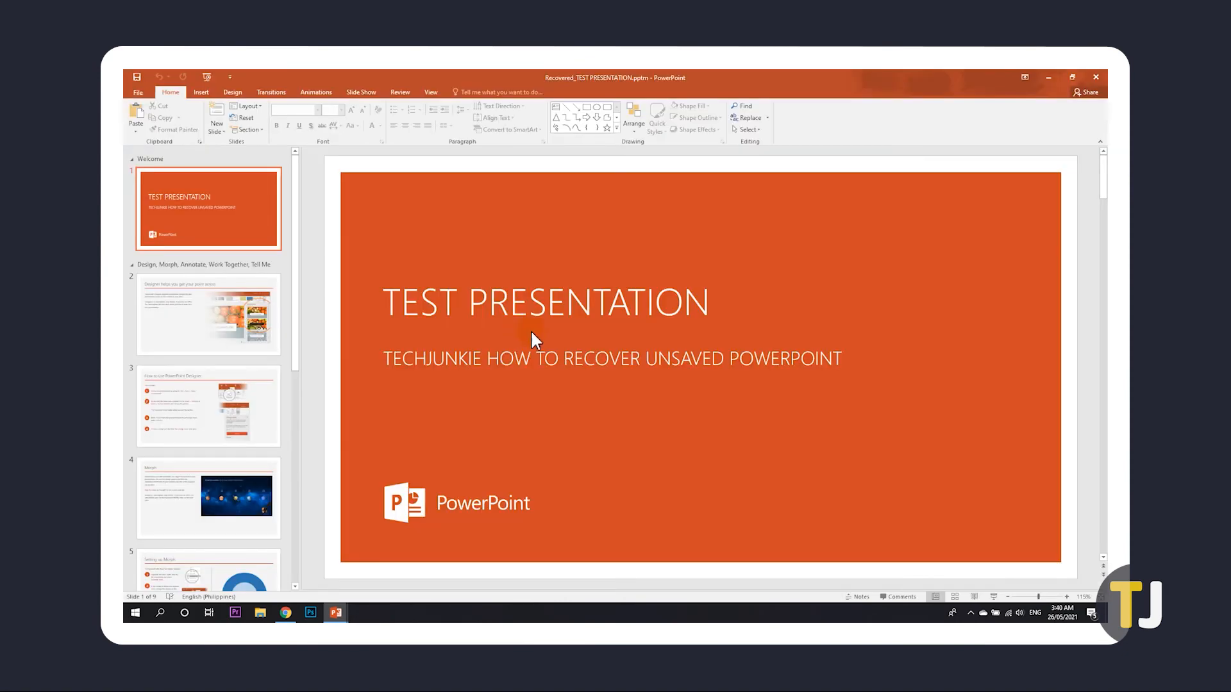
mouse_move(540, 339)
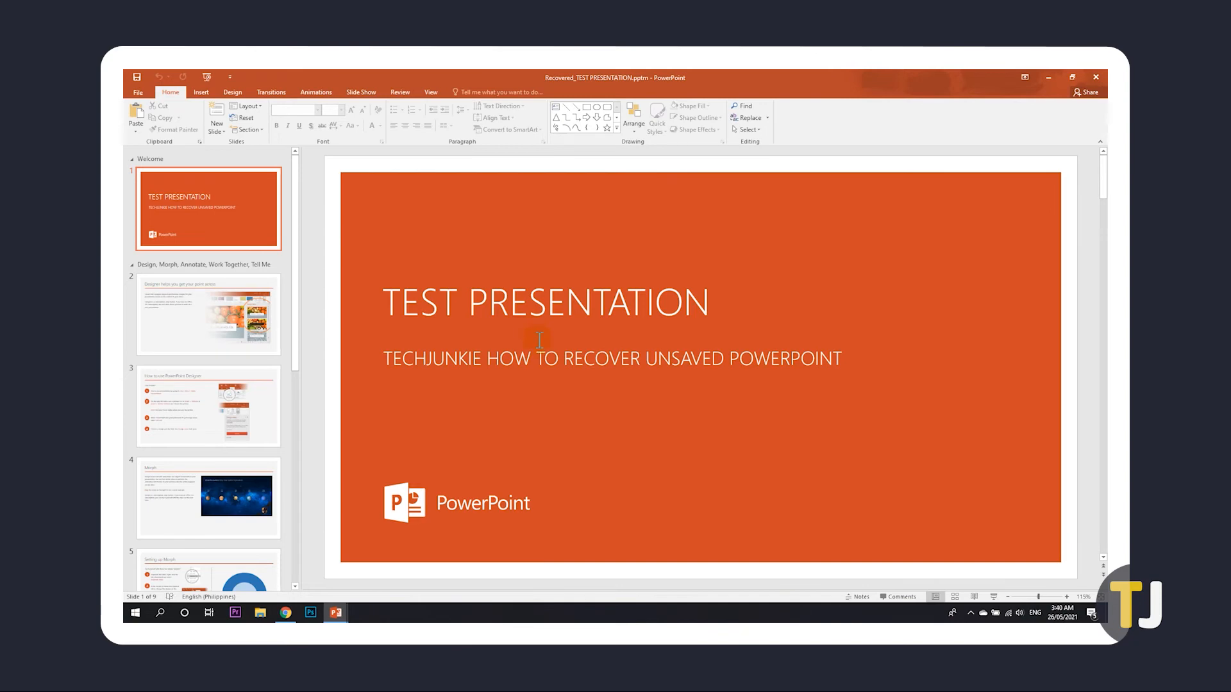